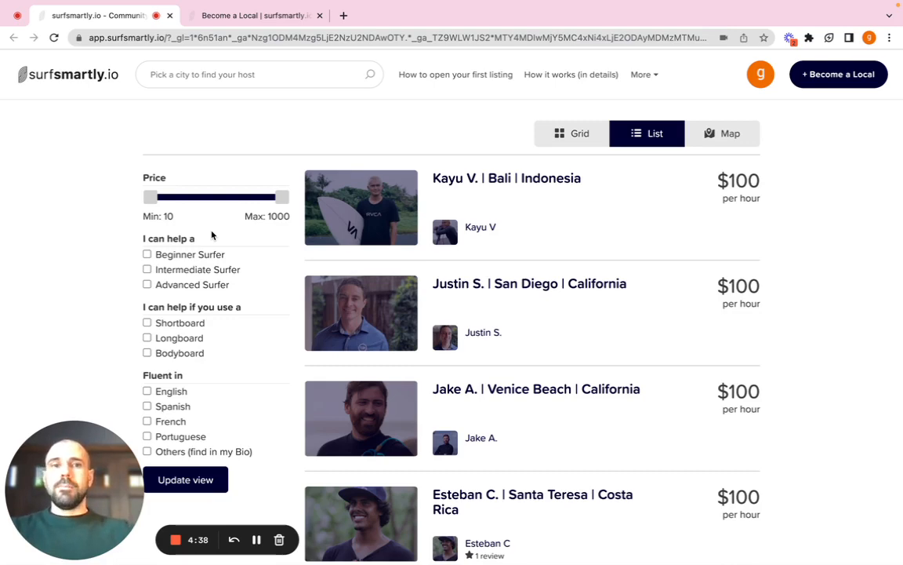
{"action": "mouse_move", "coordinate": [218, 248]}
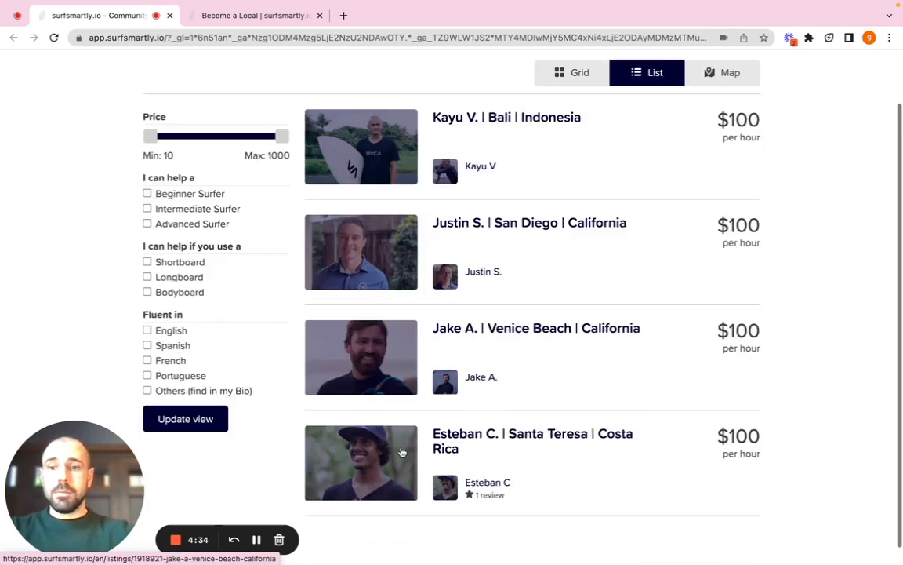
Open My listings from the account avatar menu to see no listings yet.
{"action": "scroll", "scroll_direction": "up", "scroll_amount": 3}
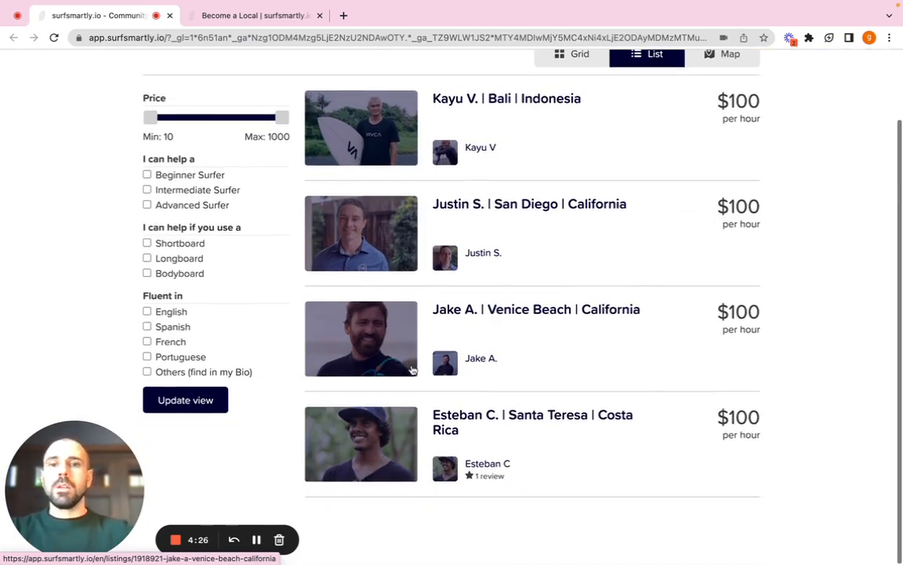
{"action": "scroll", "scroll_direction": "up", "scroll_amount": 3}
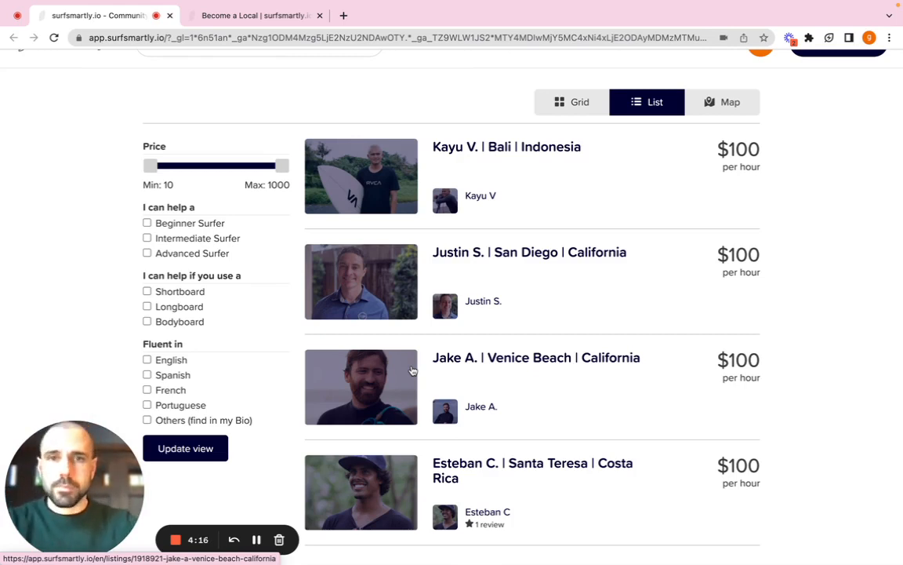
{"action": "scroll", "scroll_direction": "up", "scroll_amount": 3}
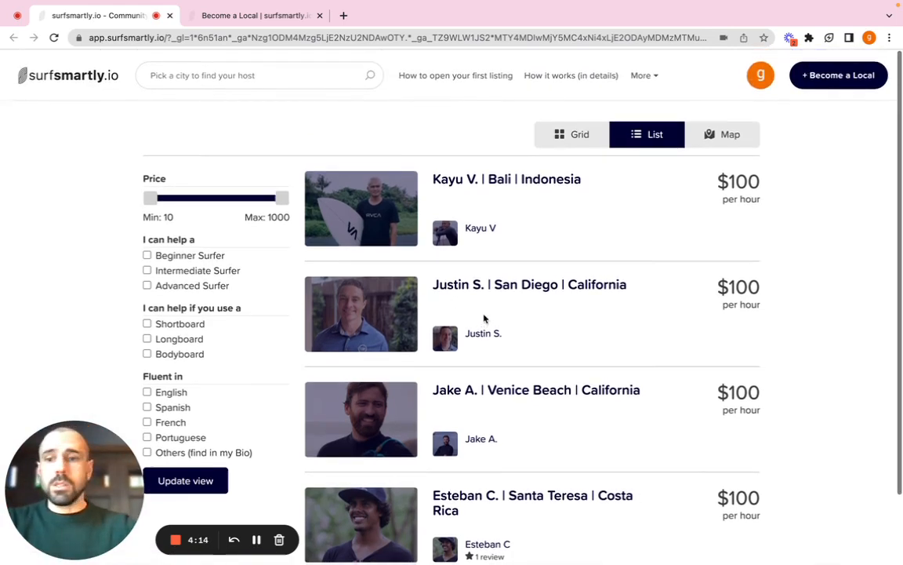
{"action": "left_click", "coordinate": [760, 75]}
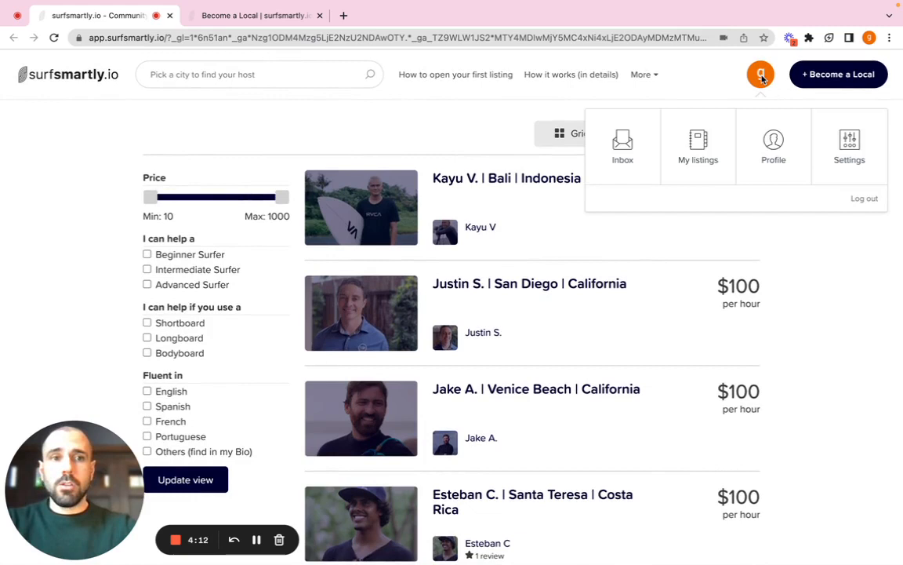
{"action": "left_click", "coordinate": [697, 146]}
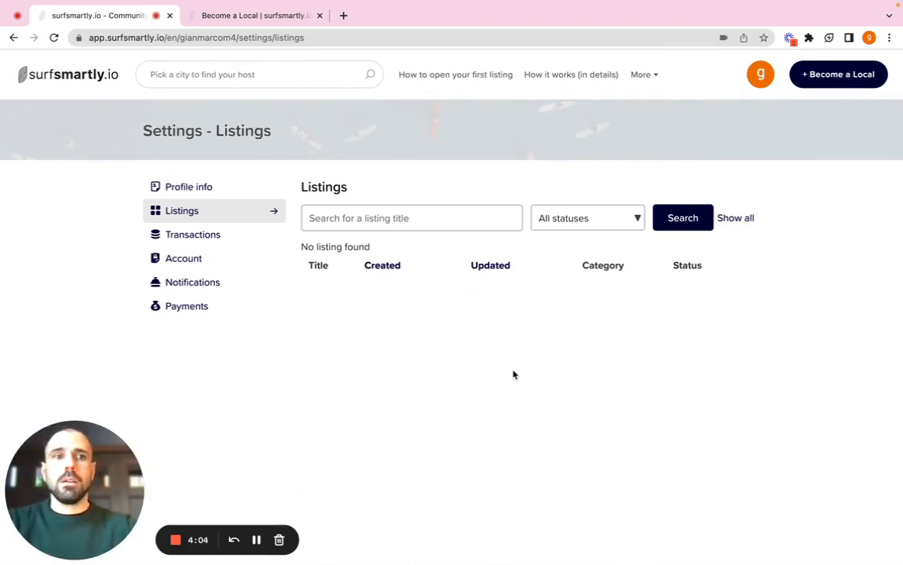
{"action": "mouse_move", "coordinate": [838, 80]}
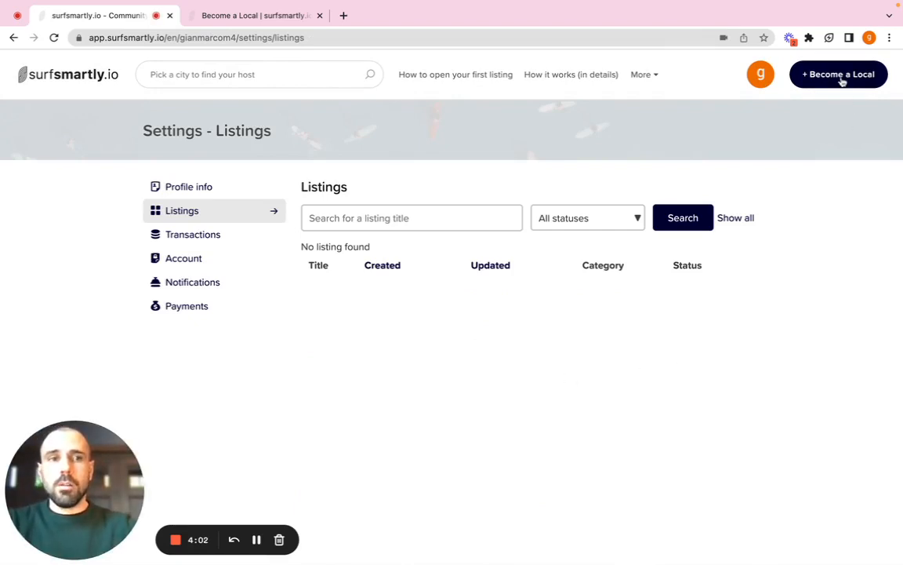
{"action": "mouse_move", "coordinate": [838, 74]}
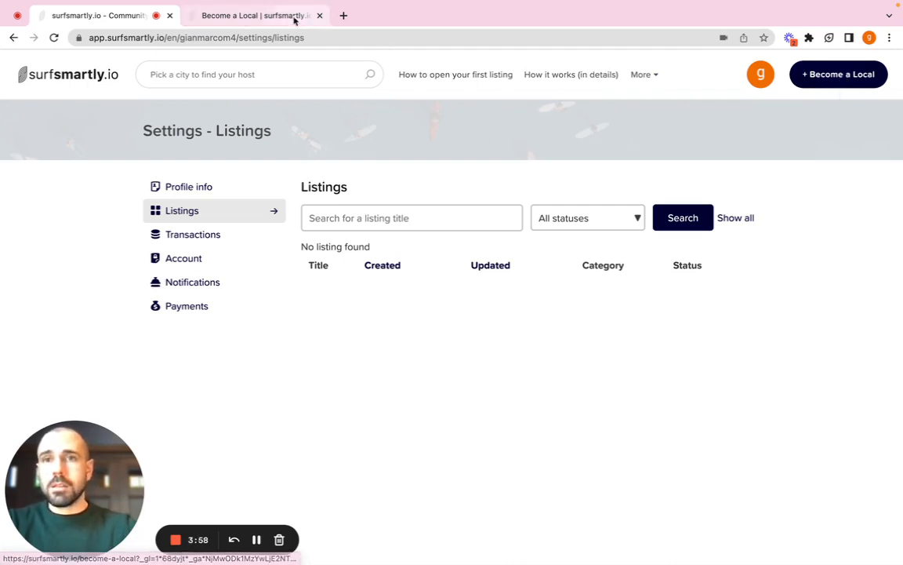
Switch to the Become a Local tab and scroll to its two application steps.
{"action": "left_click", "coordinate": [255, 15]}
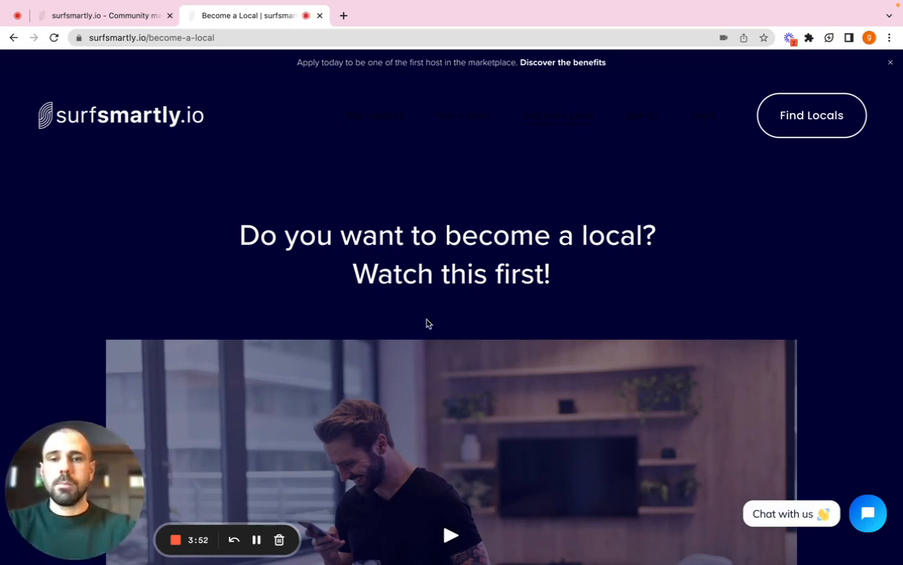
{"action": "scroll", "scroll_direction": "down", "scroll_amount": 3}
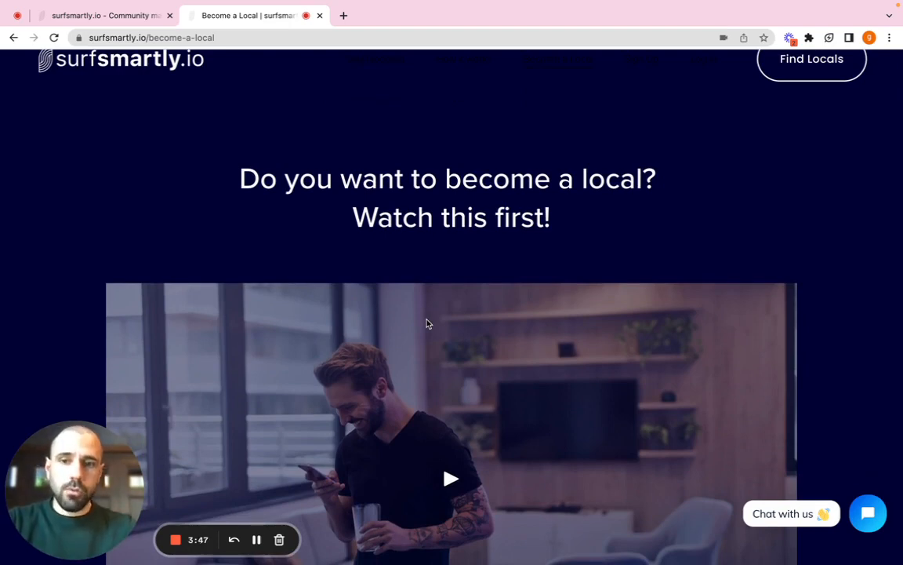
{"action": "scroll", "scroll_direction": "down", "scroll_amount": 3}
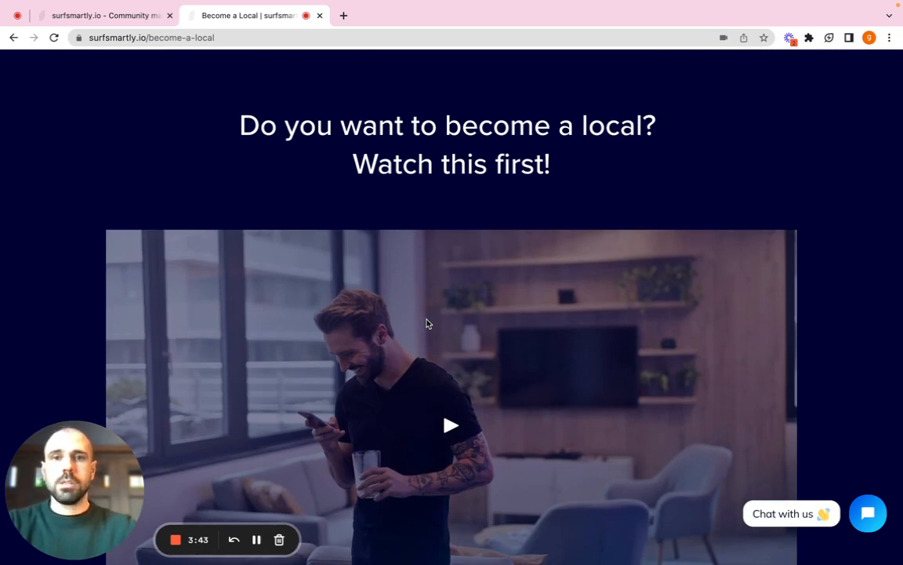
{"action": "scroll", "scroll_direction": "down", "scroll_amount": 3}
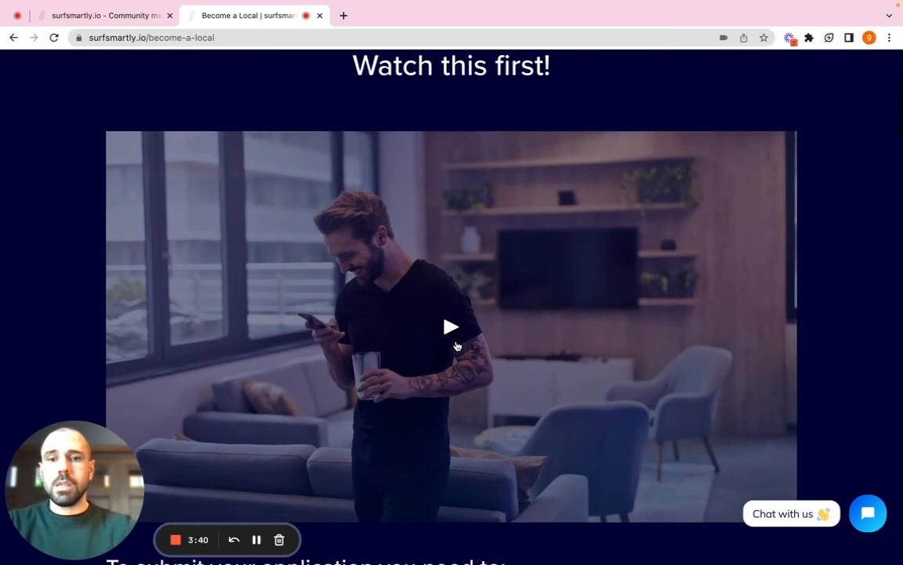
{"action": "scroll", "scroll_direction": "down", "scroll_amount": 3}
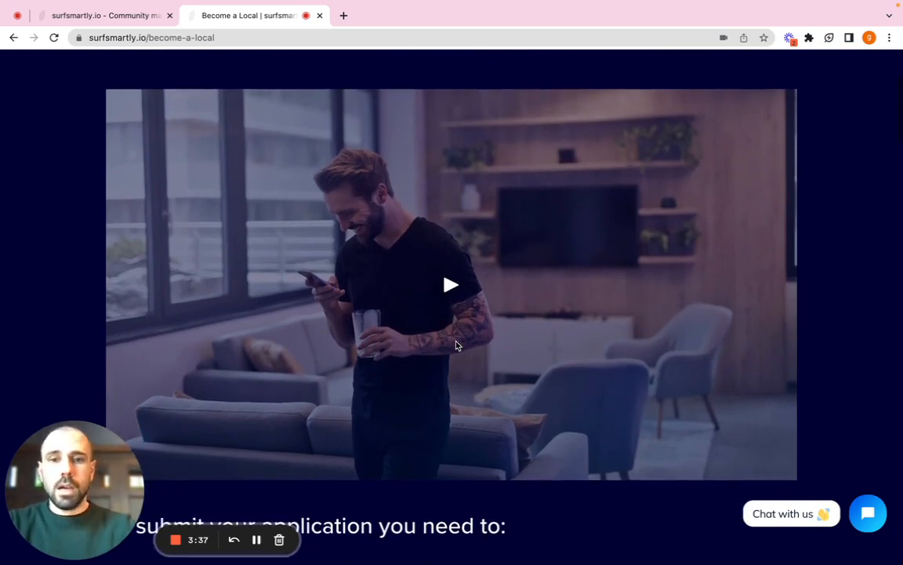
{"action": "scroll", "scroll_direction": "down", "scroll_amount": 3}
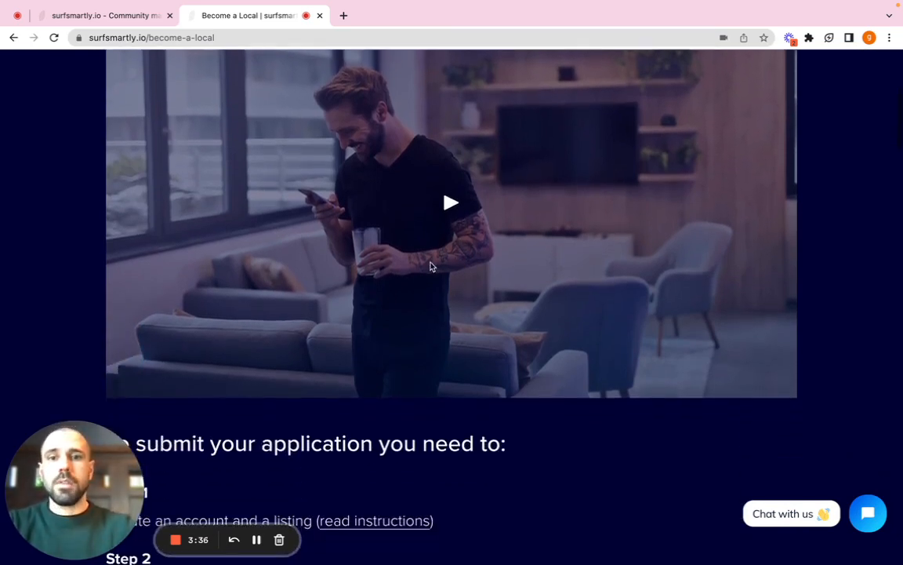
{"action": "scroll", "scroll_direction": "down", "scroll_amount": 3}
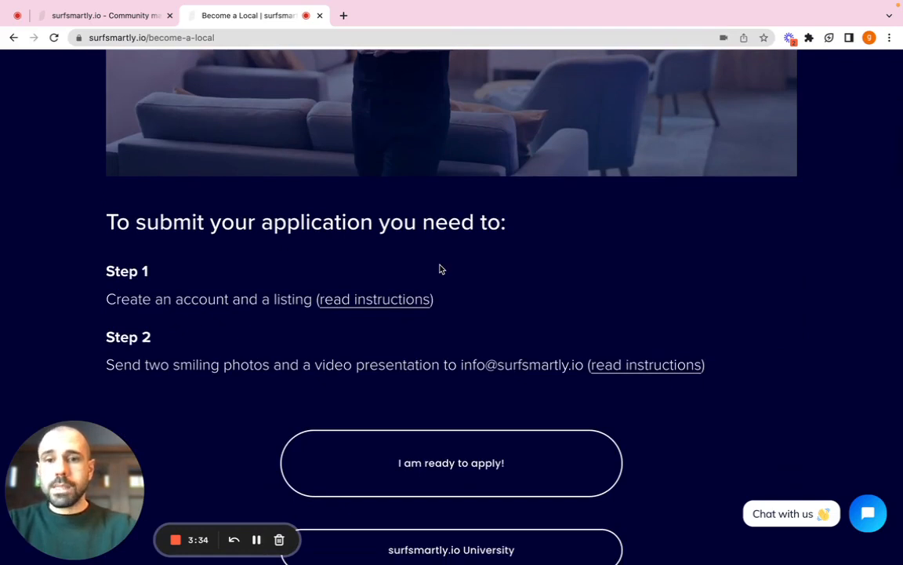
{"action": "mouse_move", "coordinate": [123, 301]}
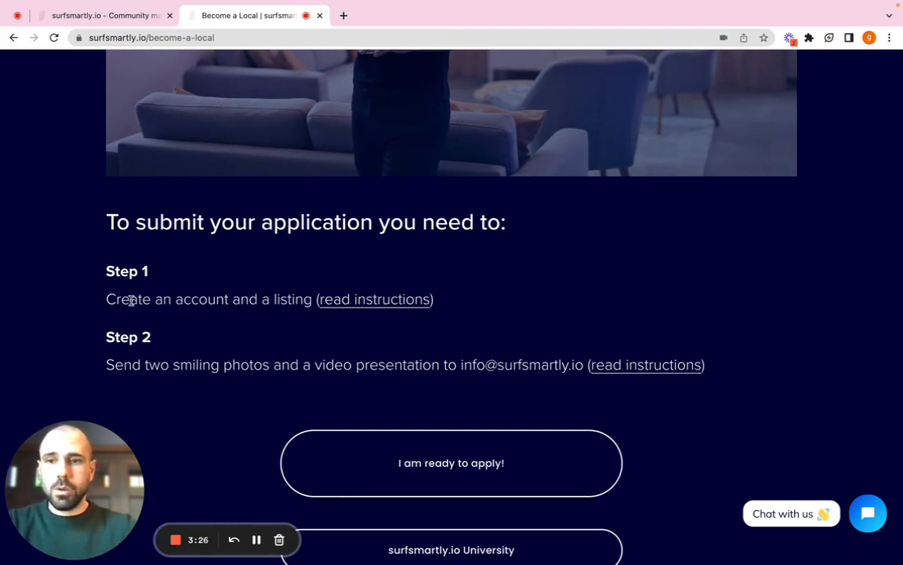
{"action": "scroll", "scroll_direction": "down", "scroll_amount": 3}
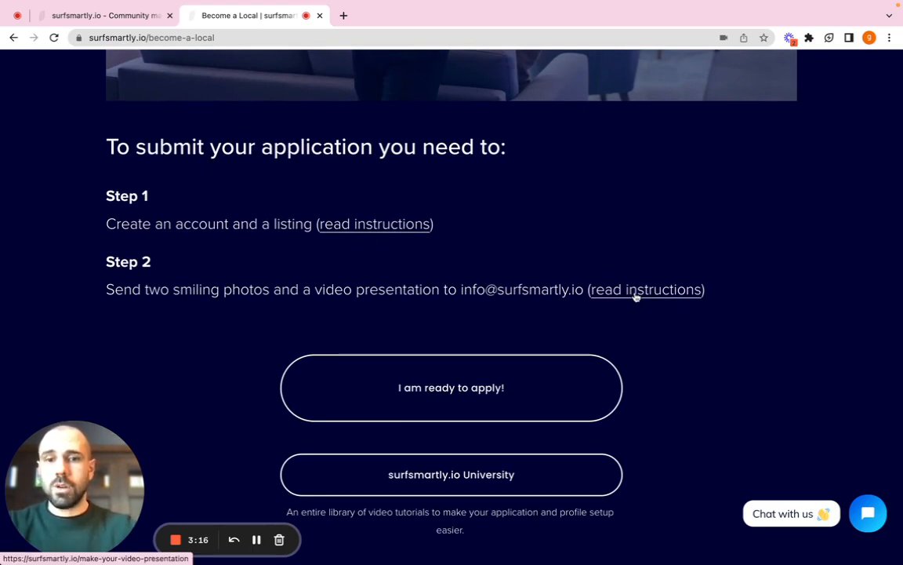
{"action": "scroll", "scroll_direction": "down", "scroll_amount": 3}
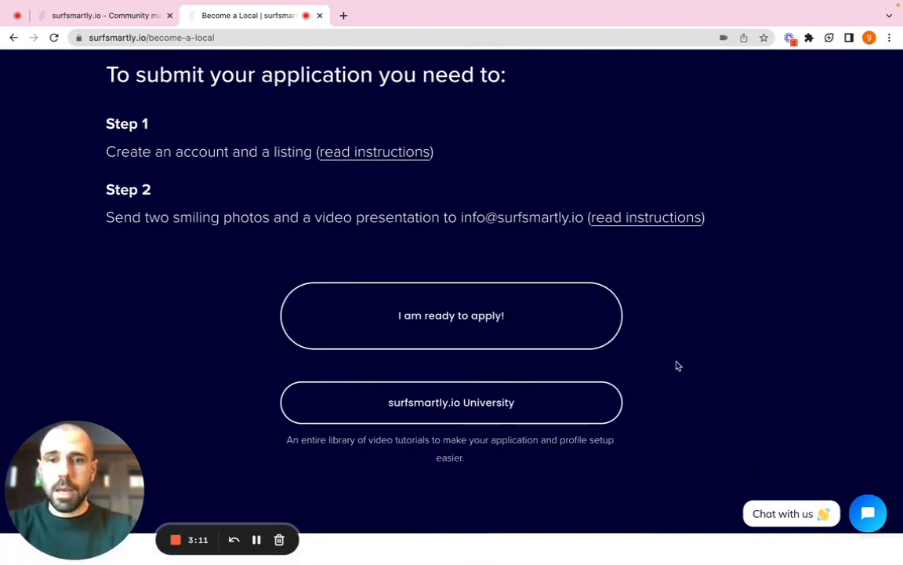
{"action": "scroll", "scroll_direction": "up", "scroll_amount": 3}
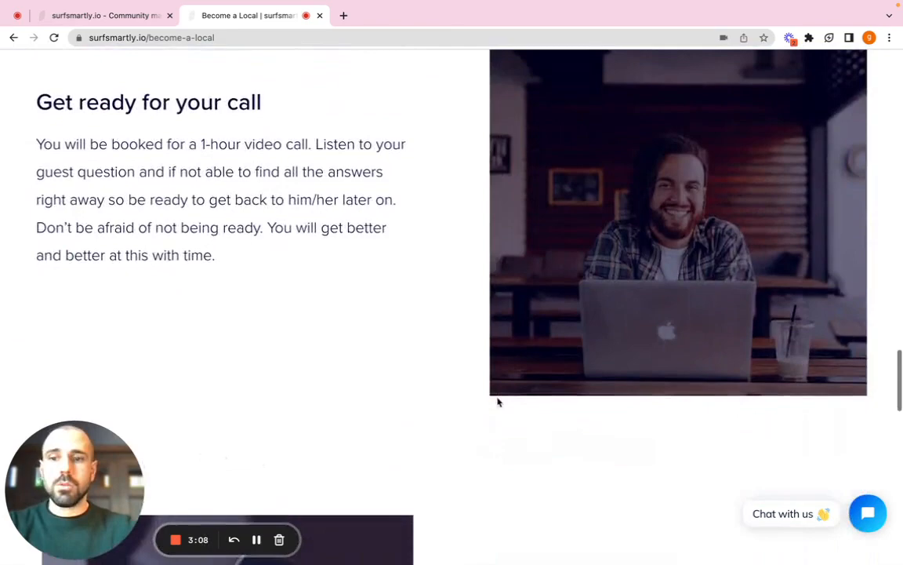
{"action": "scroll", "scroll_direction": "up", "scroll_amount": 3}
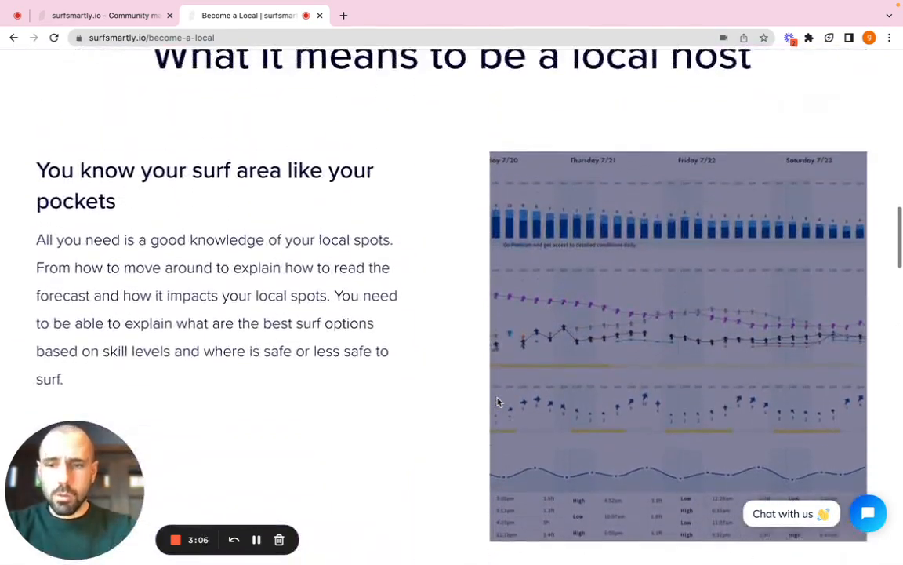
{"action": "scroll", "scroll_direction": "up", "scroll_amount": 3}
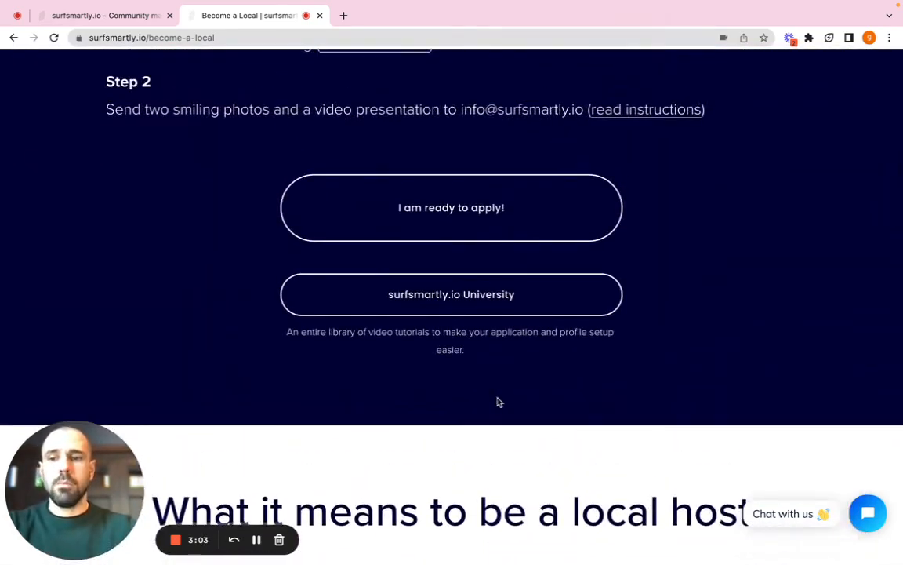
{"action": "mouse_move", "coordinate": [478, 374]}
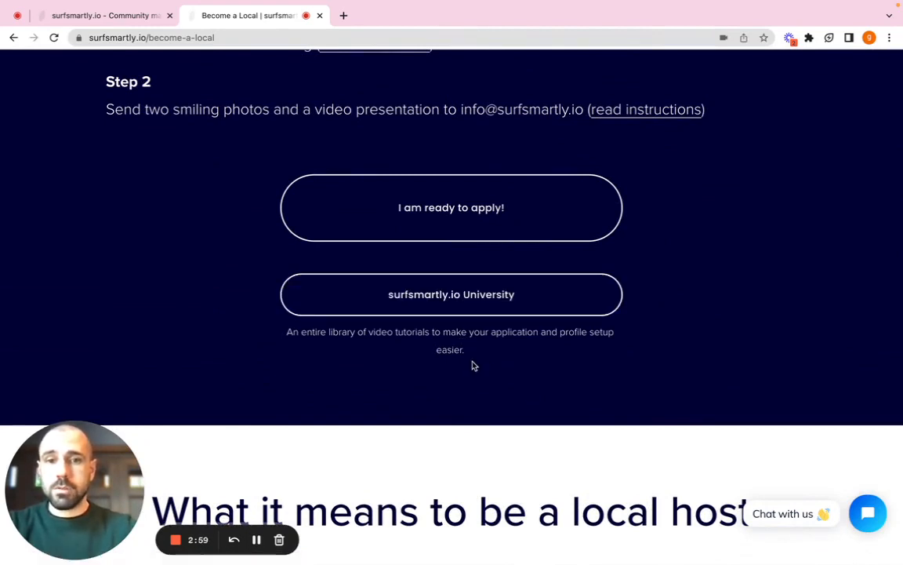
{"action": "mouse_move", "coordinate": [534, 377]}
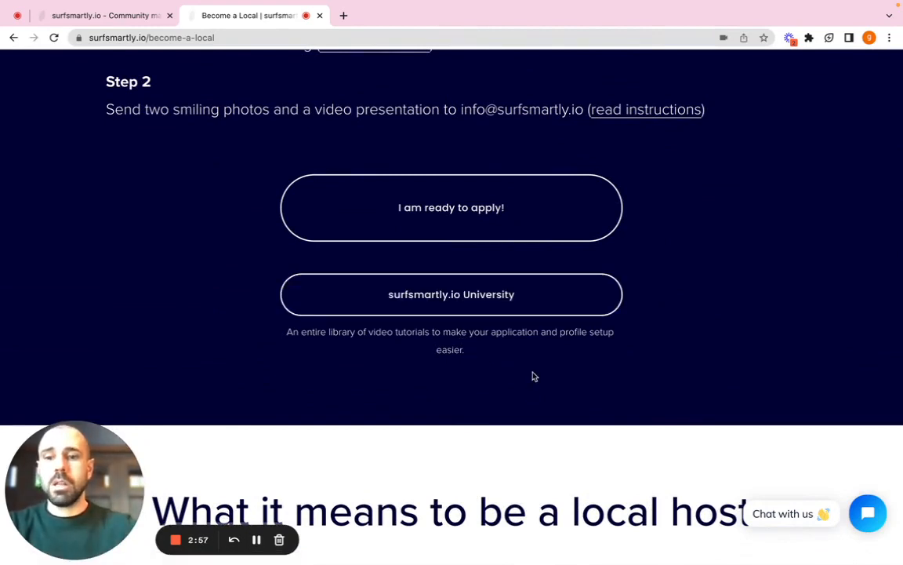
Start a new listing titled 'Gianmarco - NYC' priced at $100 per hour.
{"action": "left_click", "coordinate": [451, 207]}
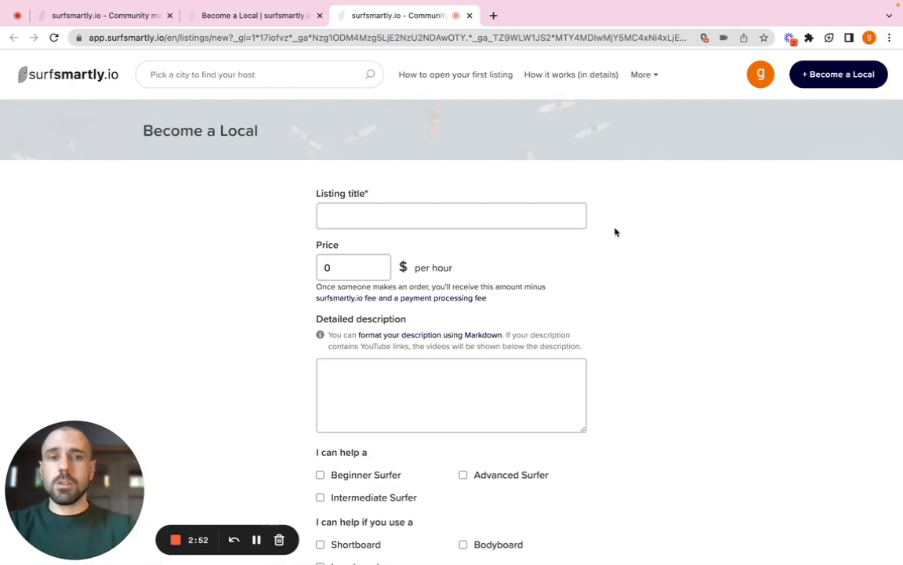
{"action": "mouse_move", "coordinate": [611, 249]}
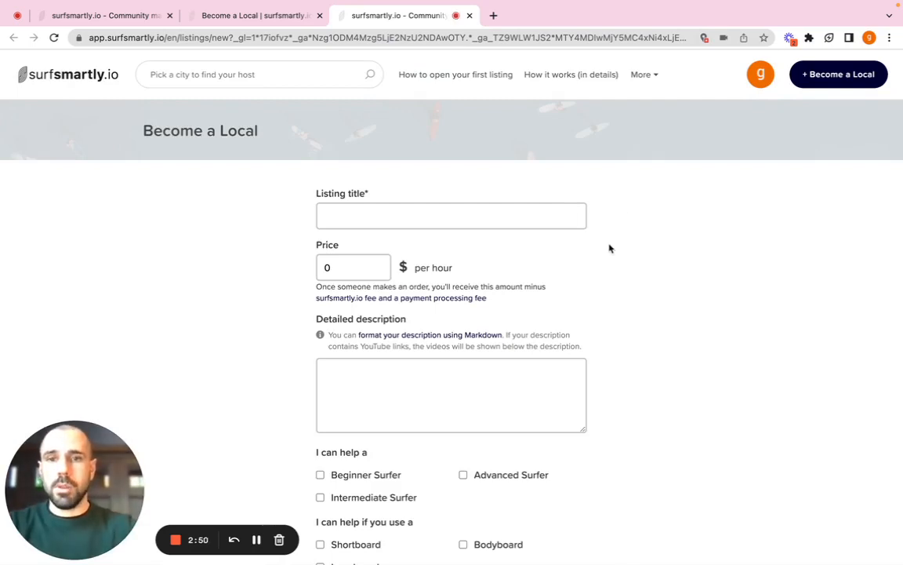
{"action": "left_click", "coordinate": [450, 216]}
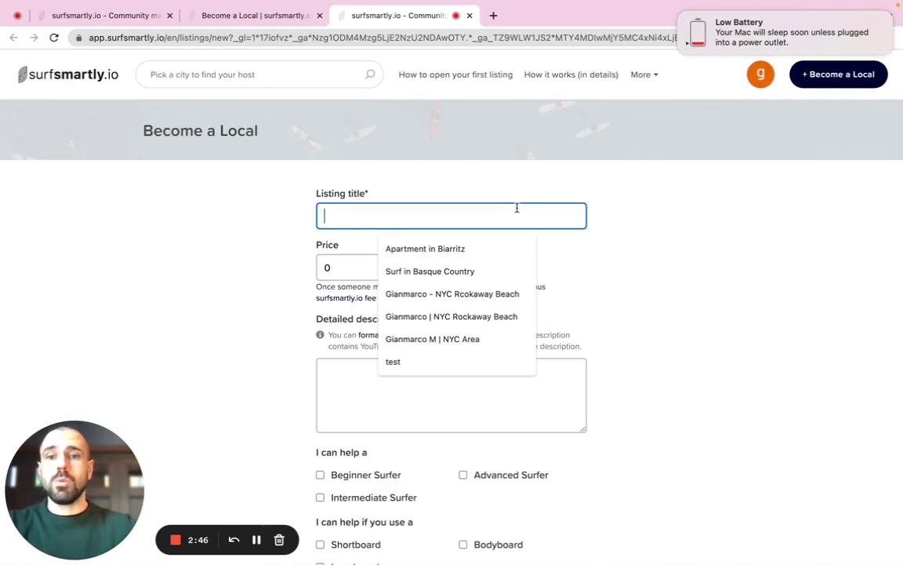
{"action": "mouse_move", "coordinate": [566, 218]}
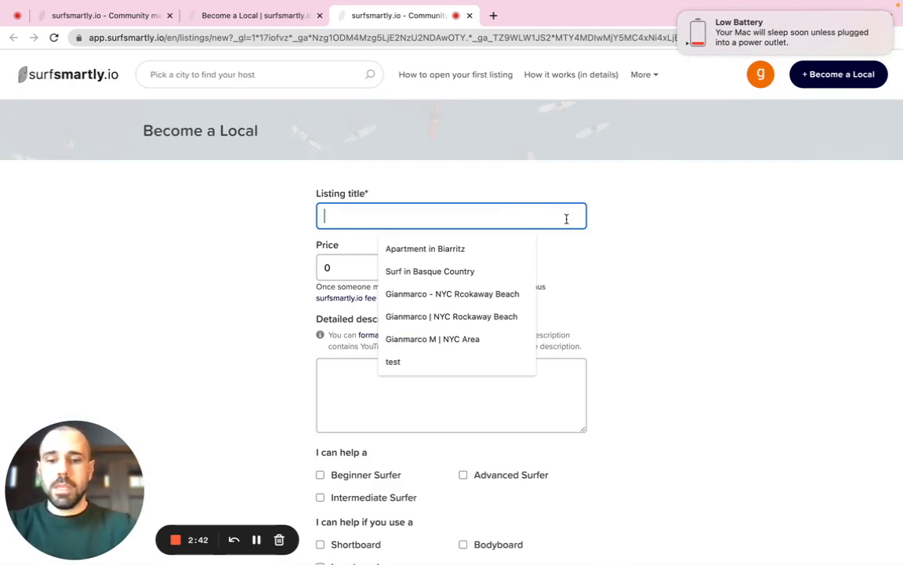
{"action": "type", "text": "Gianmarco"}
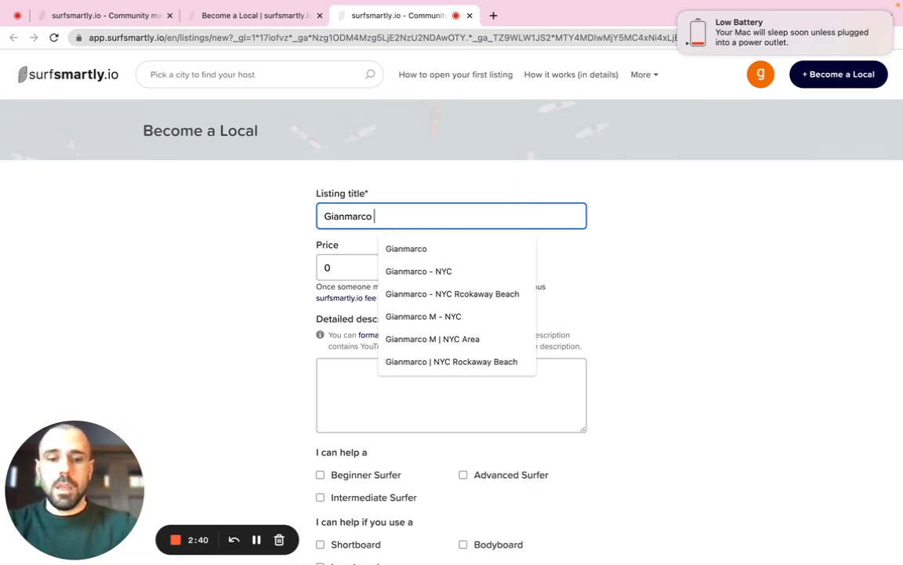
{"action": "type", "text": "- N"}
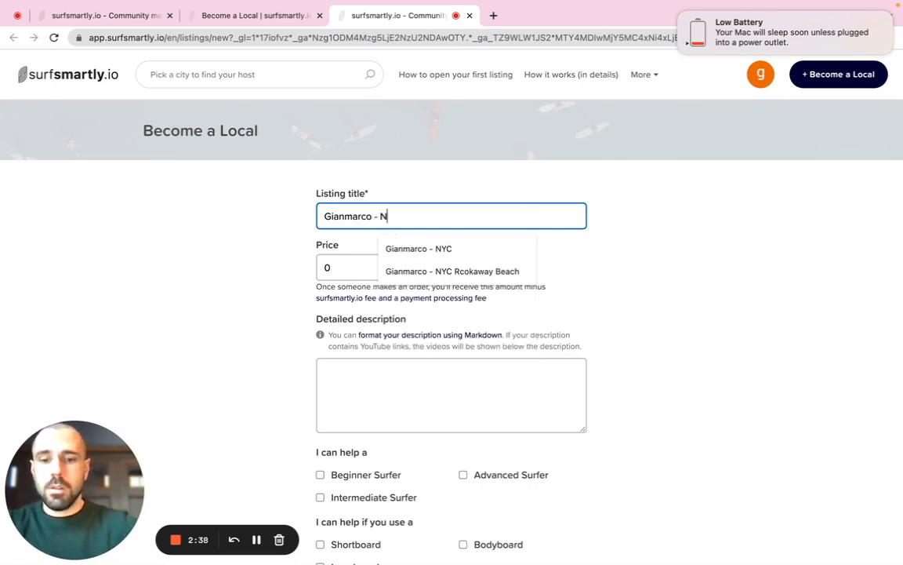
{"action": "left_click", "coordinate": [418, 248]}
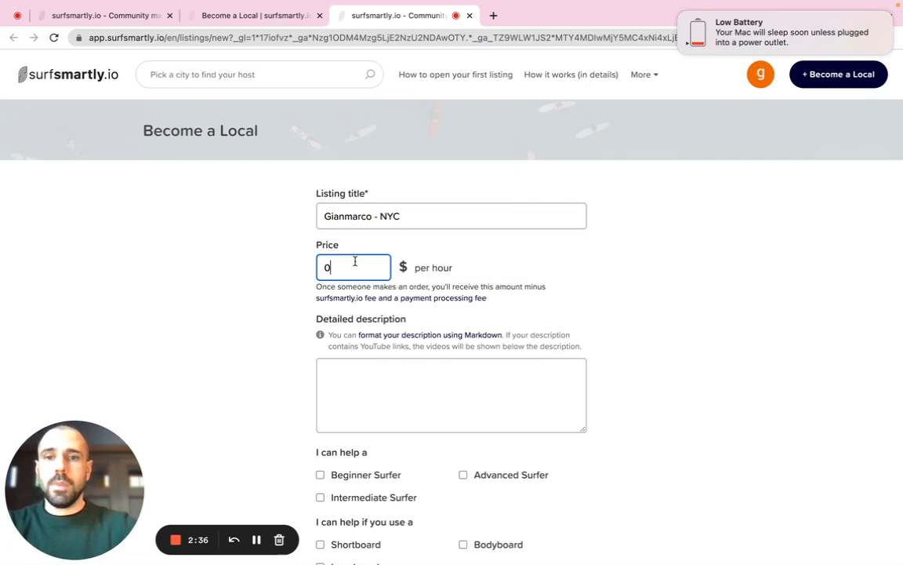
{"action": "type", "text": "100"}
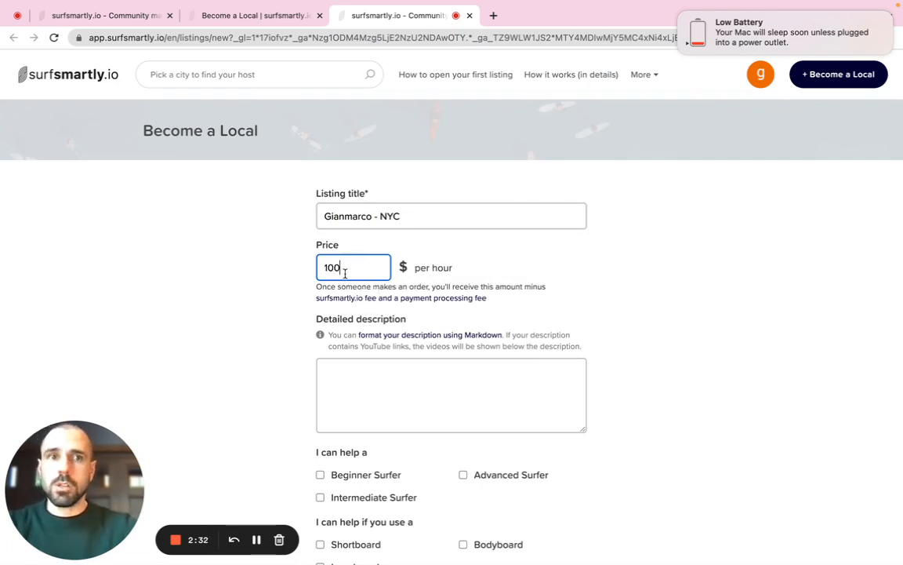
Enter 'description here' as the listing description.
{"action": "scroll", "scroll_direction": "down", "scroll_amount": 3}
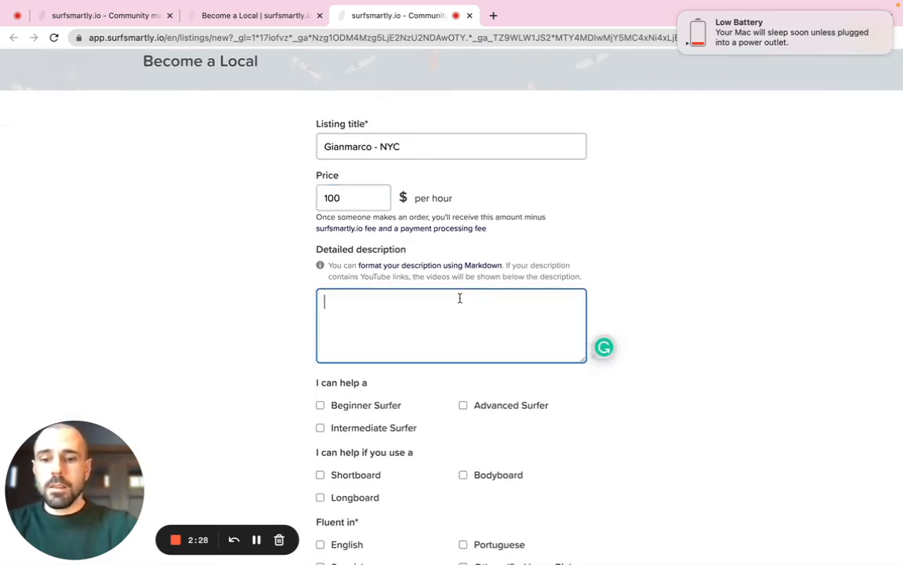
{"action": "type", "text": "descripti"}
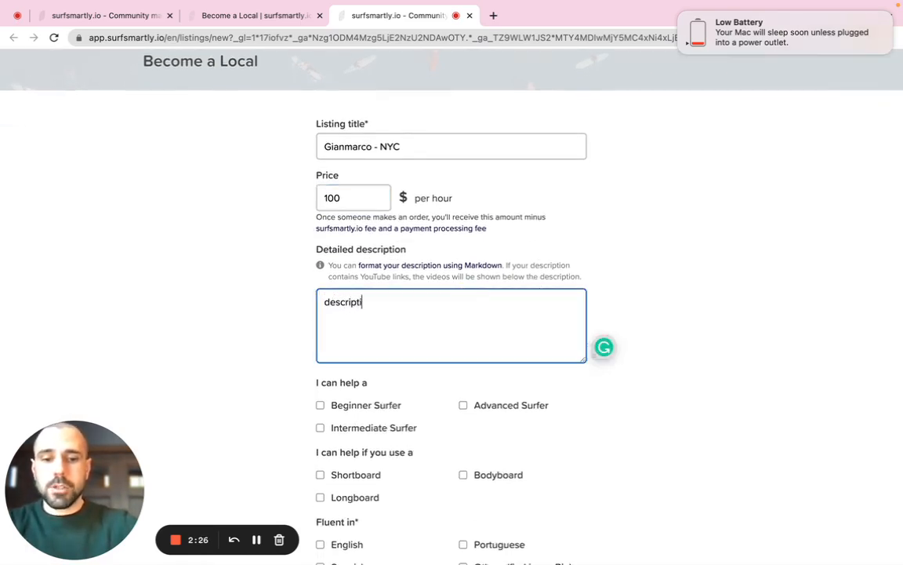
{"action": "type", "text": "on here"}
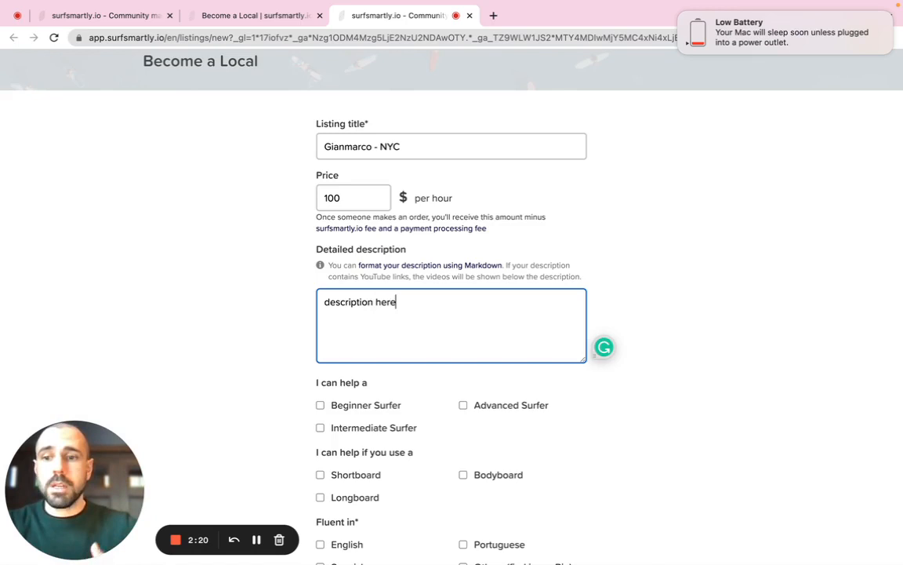
Tick Beginner, Intermediate, Shortboard, Longboard, English and Spanish, and add Chinese and Italian.
{"action": "scroll", "scroll_direction": "down", "scroll_amount": 3}
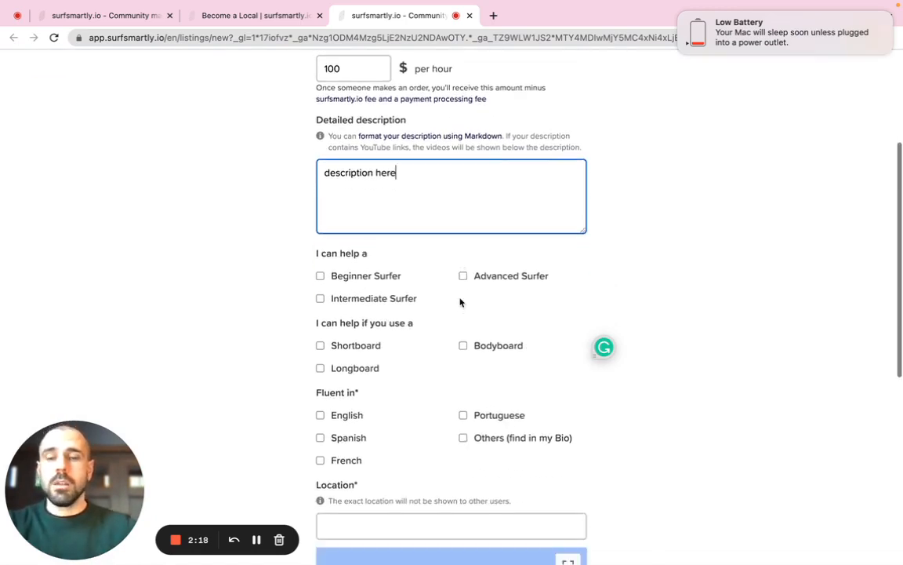
{"action": "scroll", "scroll_direction": "down", "scroll_amount": 3}
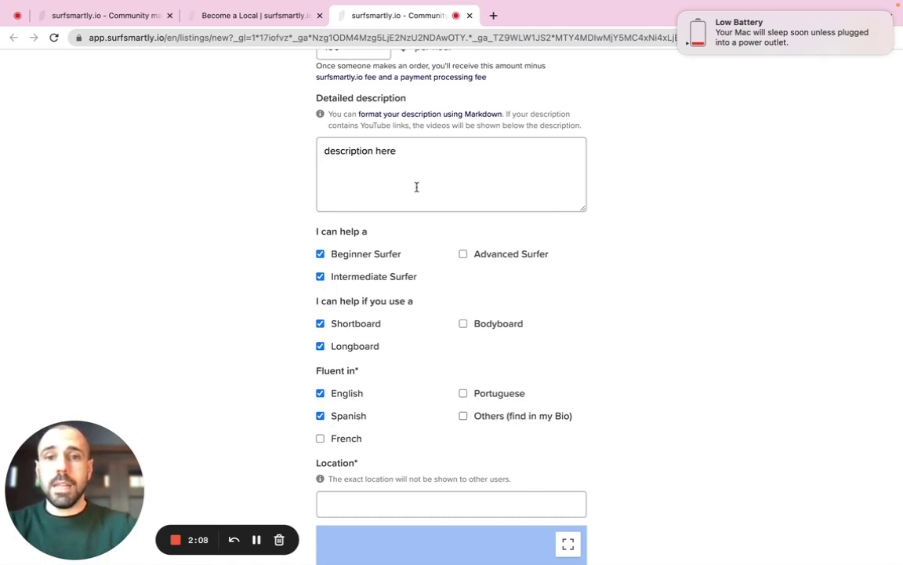
{"action": "type", "text": "c"}
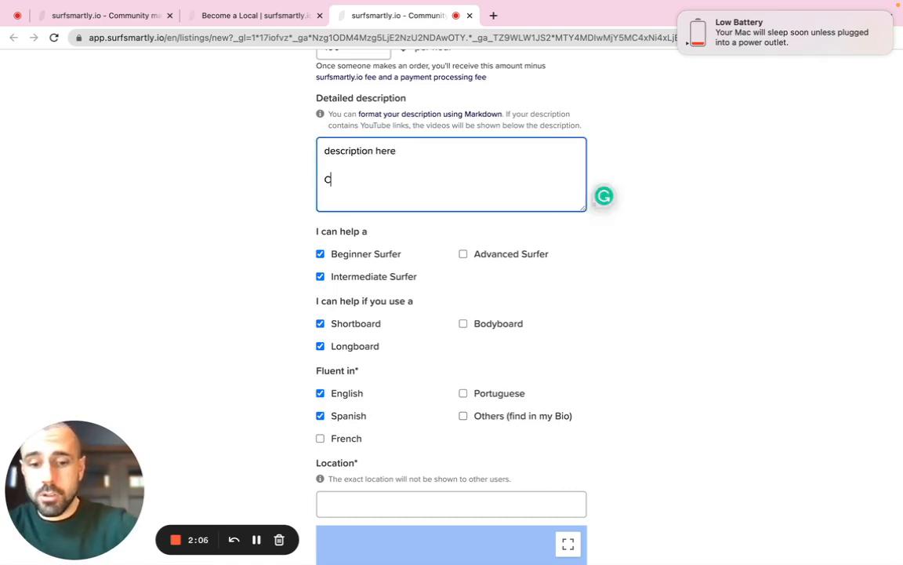
{"action": "type", "text": "Chinese"}
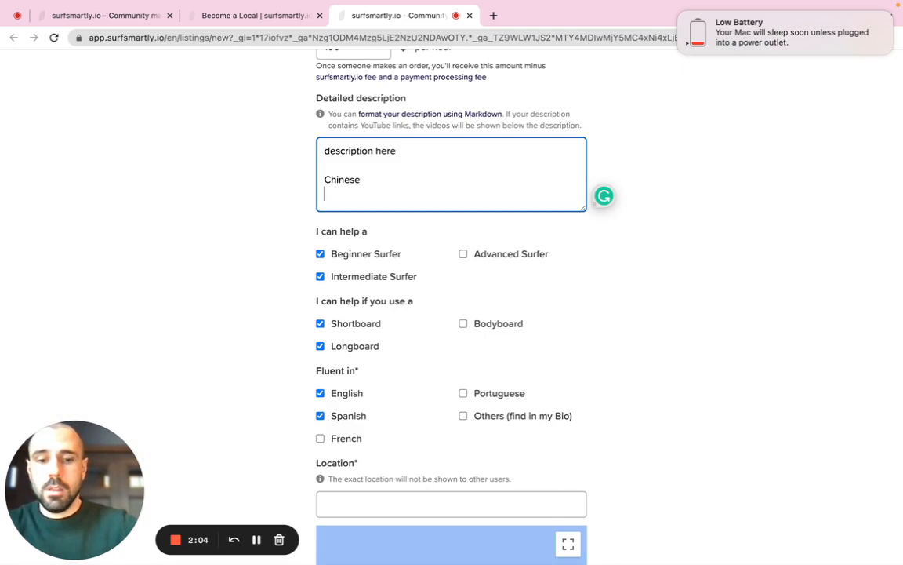
{"action": "type", "text": "Italian"}
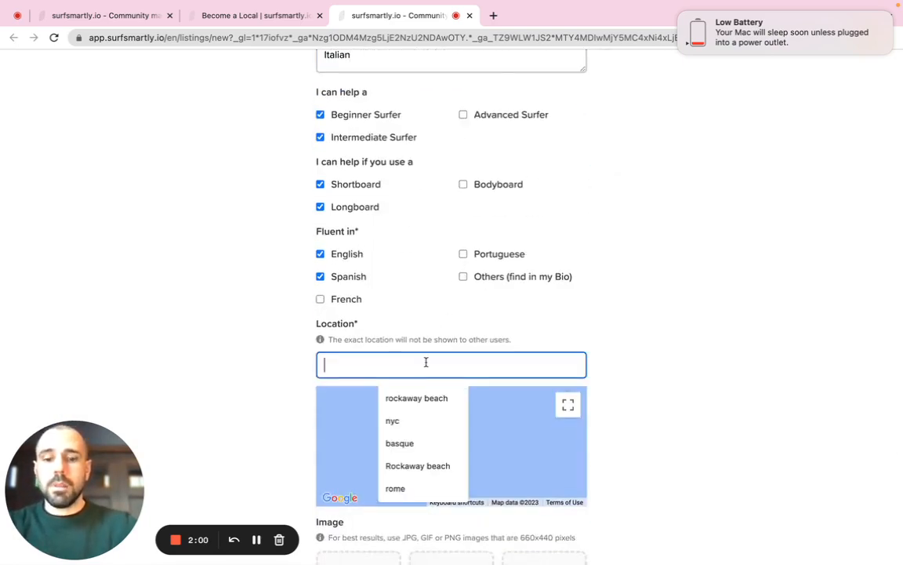
Enter 'nyc' as the location and check the map pinned on New York.
{"action": "type", "text": "nyc"}
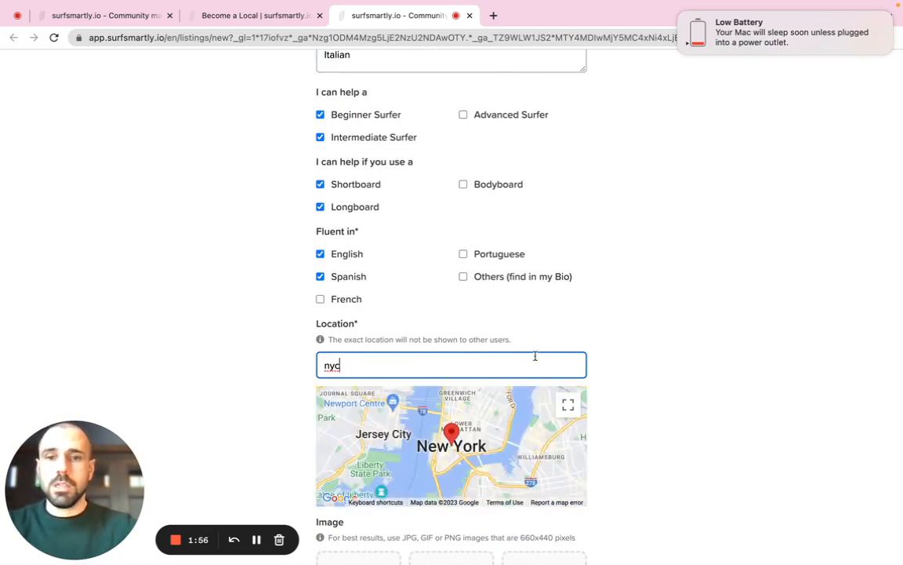
{"action": "scroll", "scroll_direction": "down", "scroll_amount": 3}
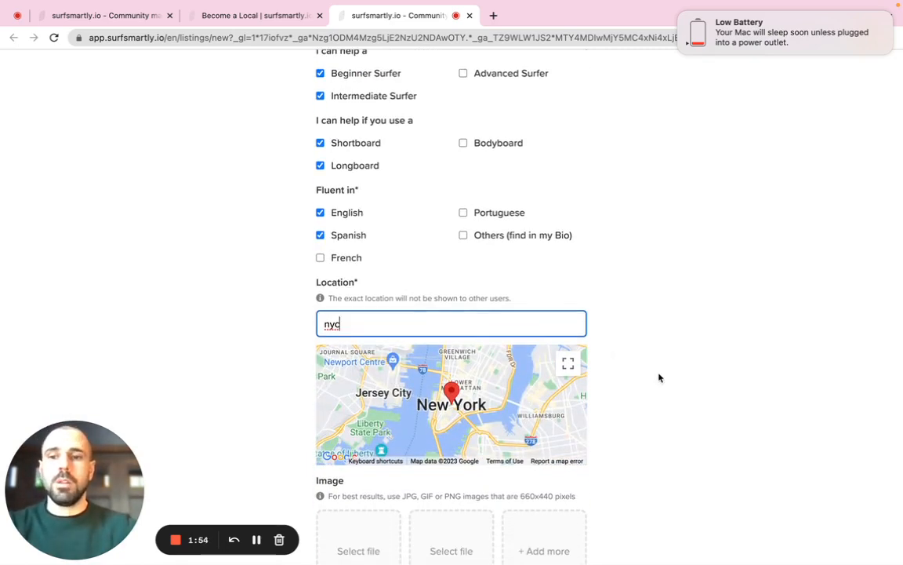
{"action": "scroll", "scroll_direction": "down", "scroll_amount": 3}
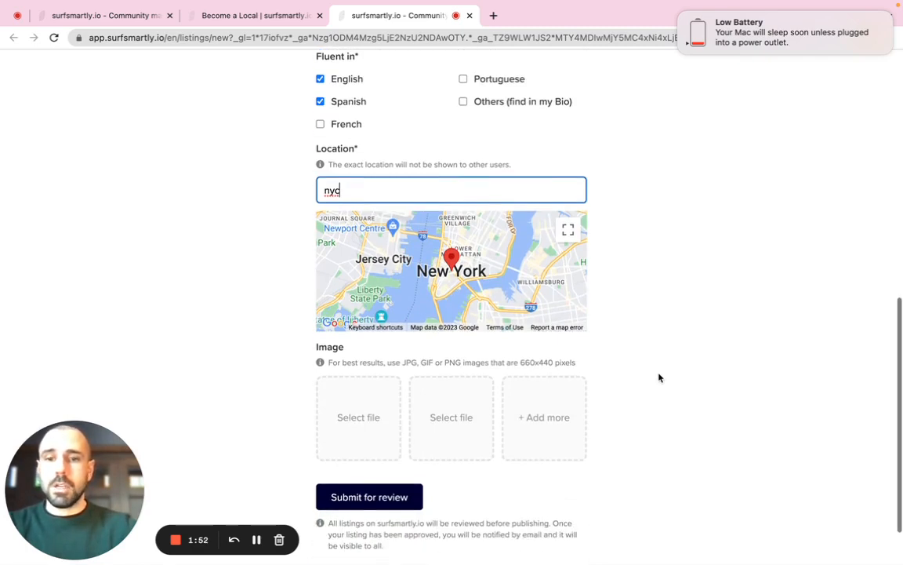
{"action": "mouse_move", "coordinate": [451, 410]}
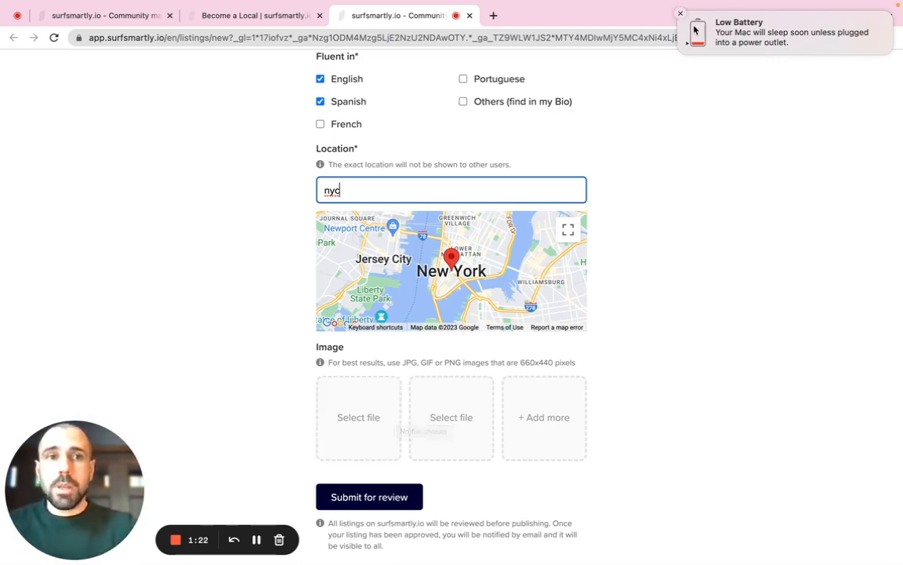
Dismiss the Low Battery notification and return to the surfsmartly.io home page.
{"action": "left_click", "coordinate": [679, 14]}
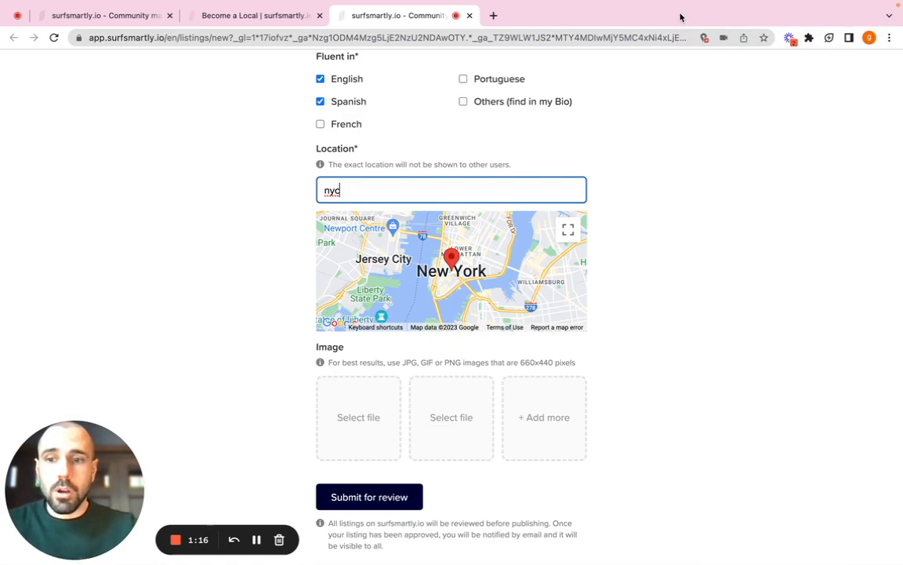
{"action": "mouse_move", "coordinate": [664, 141]}
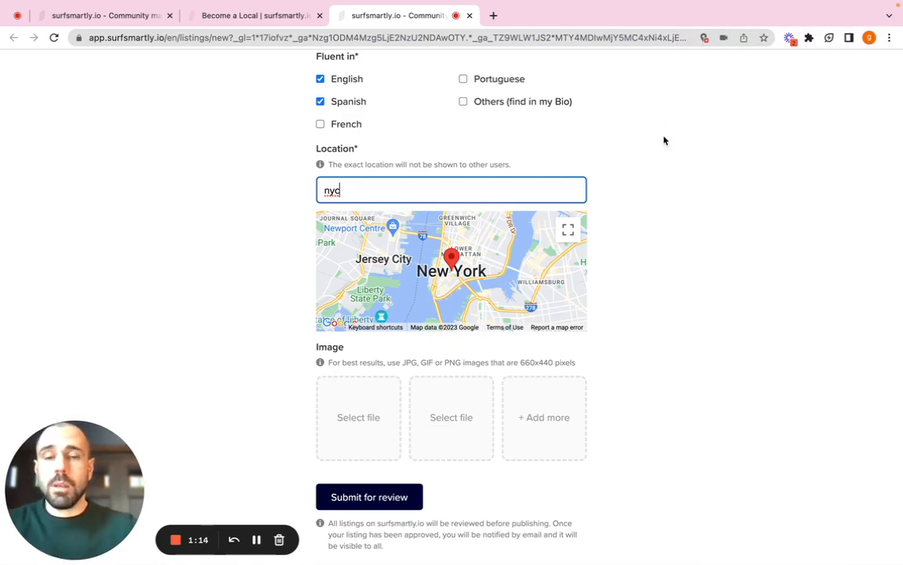
{"action": "scroll", "scroll_direction": "up", "scroll_amount": 3}
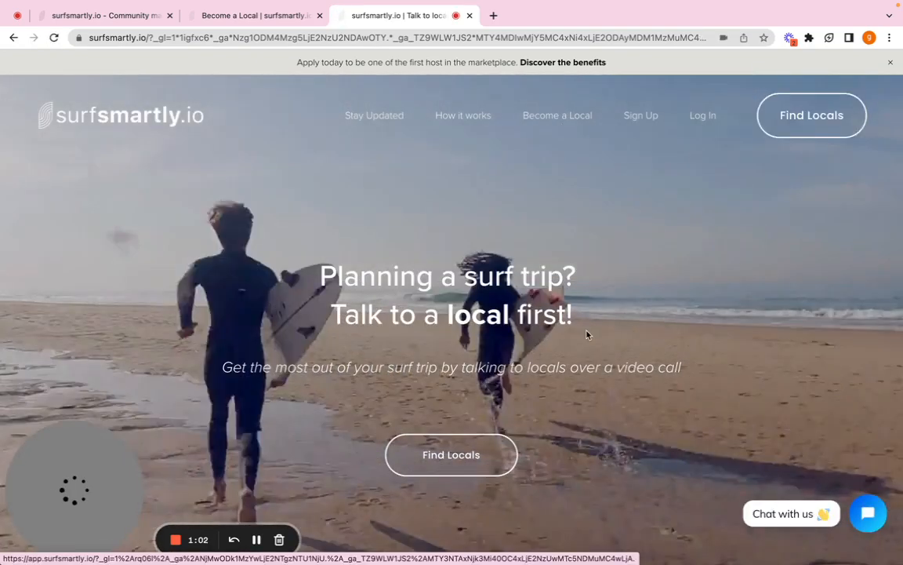
{"action": "scroll", "scroll_direction": "down", "scroll_amount": 3}
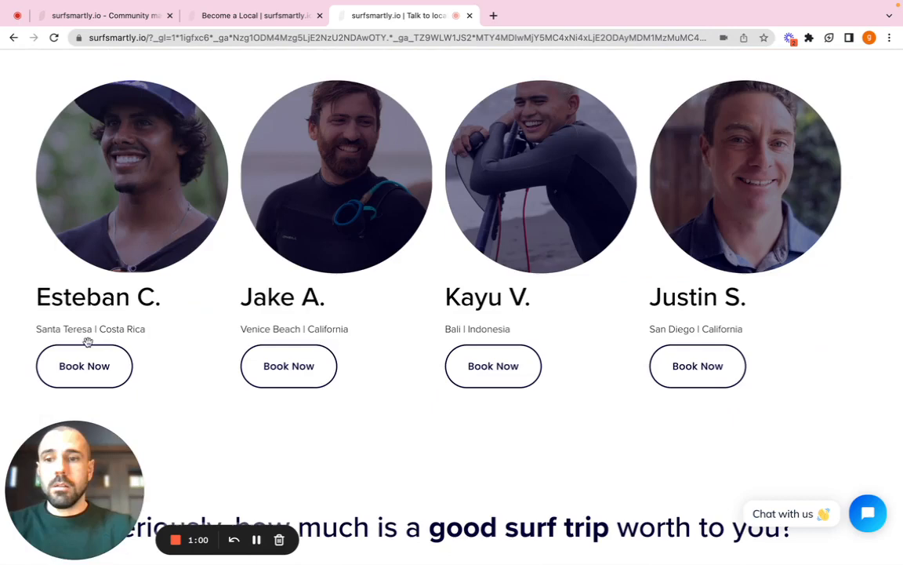
{"action": "left_click", "coordinate": [84, 366]}
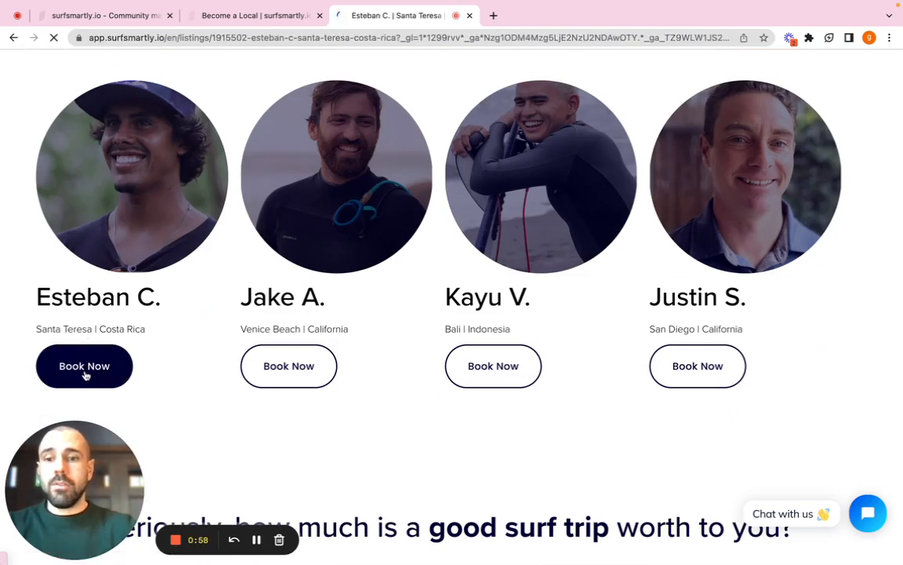
{"action": "left_click", "coordinate": [84, 365]}
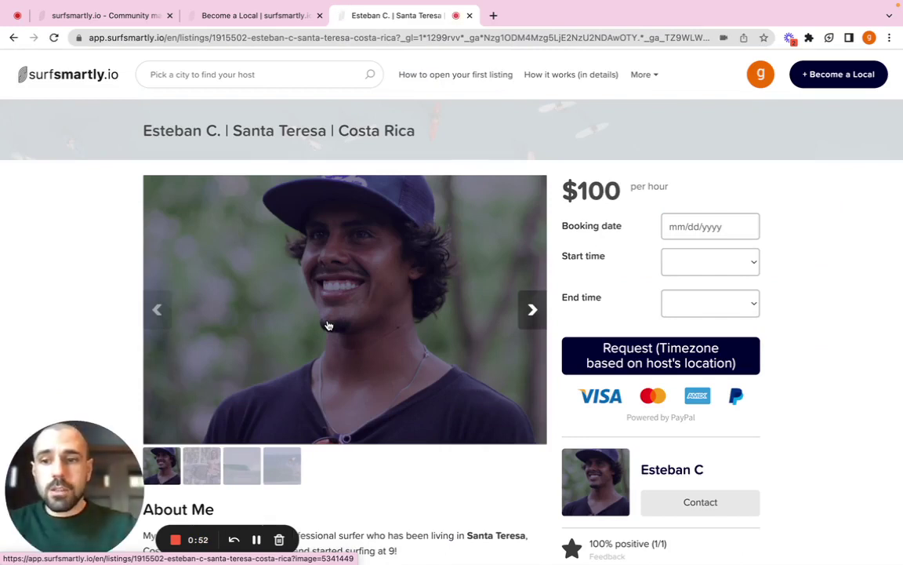
{"action": "scroll", "scroll_direction": "down", "scroll_amount": 3}
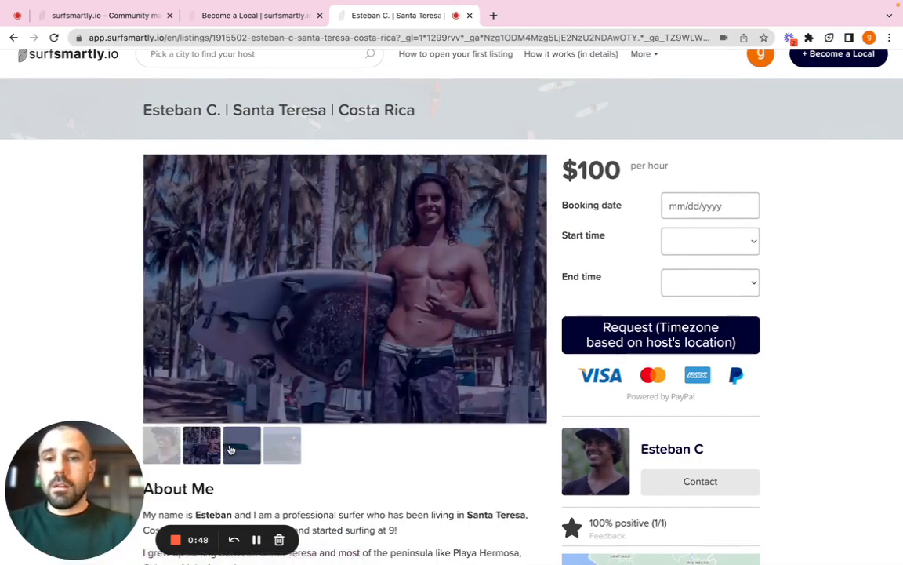
{"action": "left_click", "coordinate": [281, 444]}
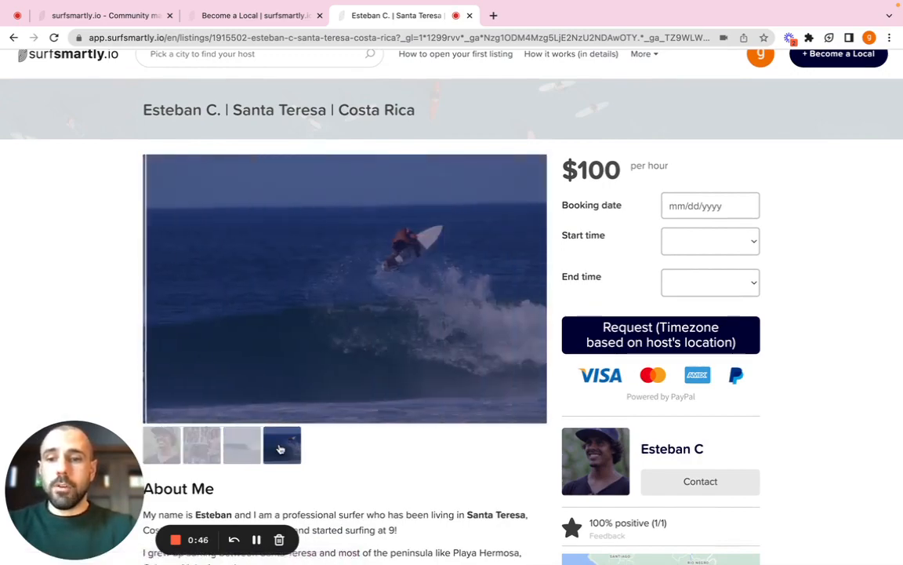
{"action": "scroll", "scroll_direction": "down", "scroll_amount": 3}
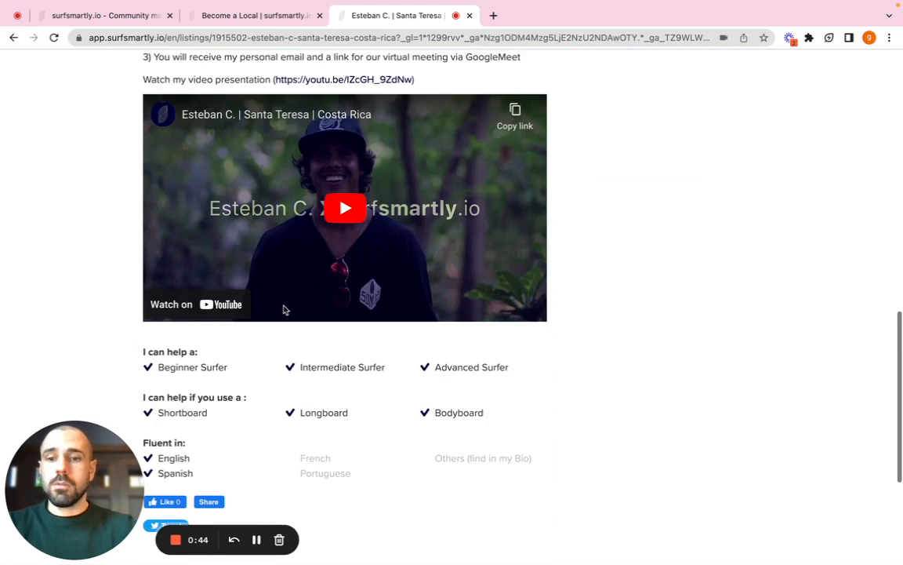
{"action": "mouse_move", "coordinate": [319, 255]}
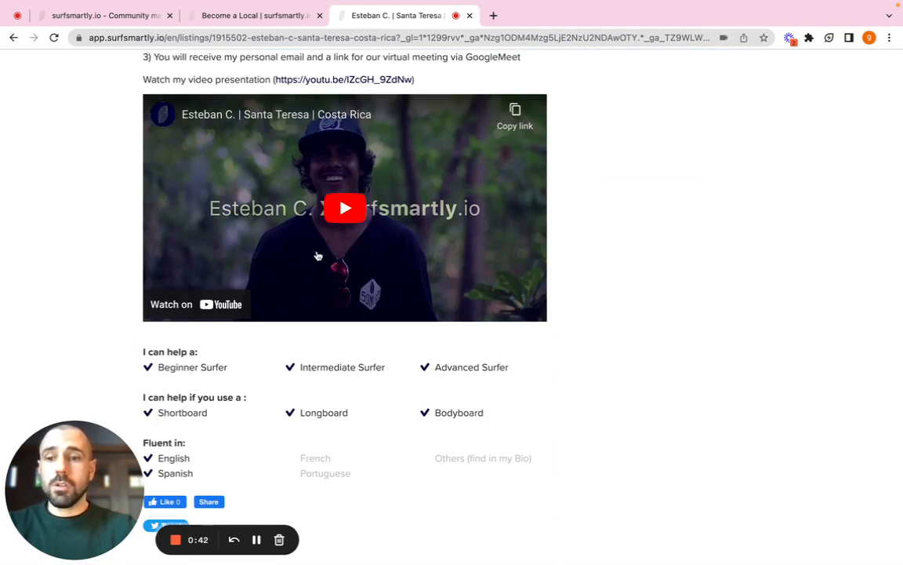
{"action": "mouse_move", "coordinate": [345, 208]}
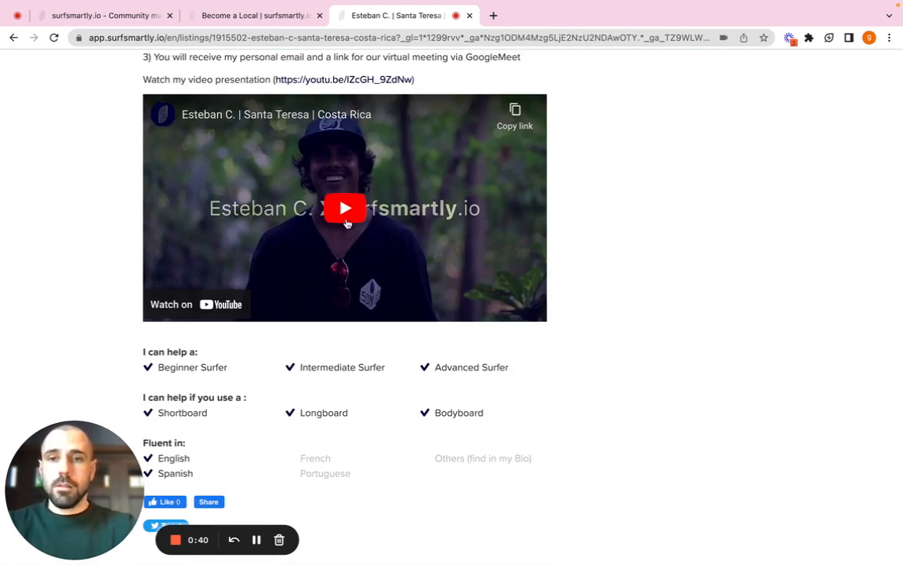
{"action": "scroll", "scroll_direction": "up", "scroll_amount": 3}
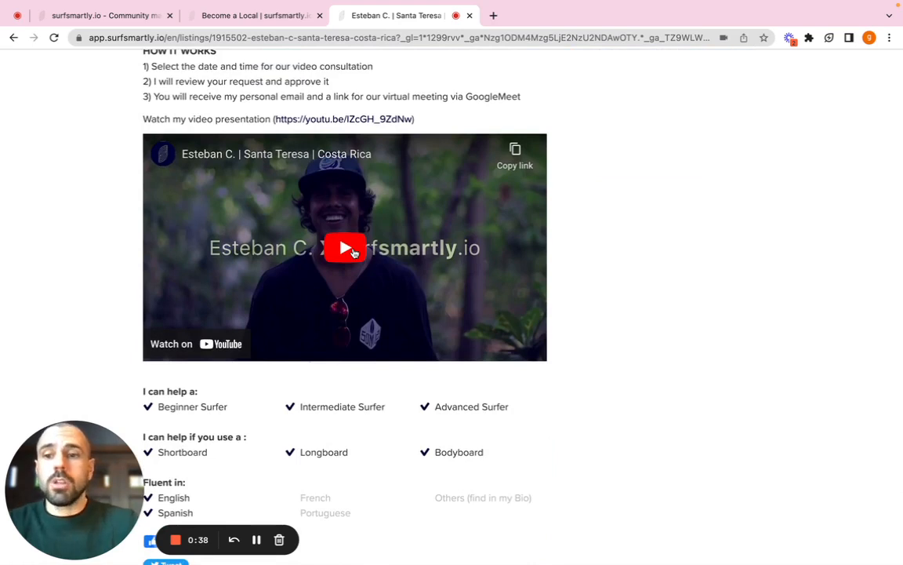